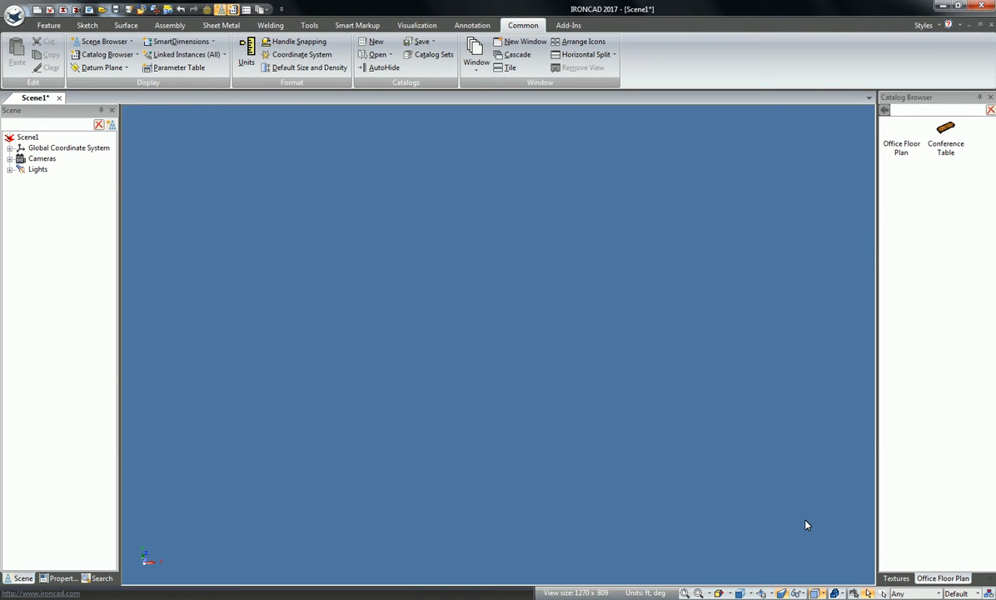
{"action": "mouse_move", "coordinate": [807, 518]}
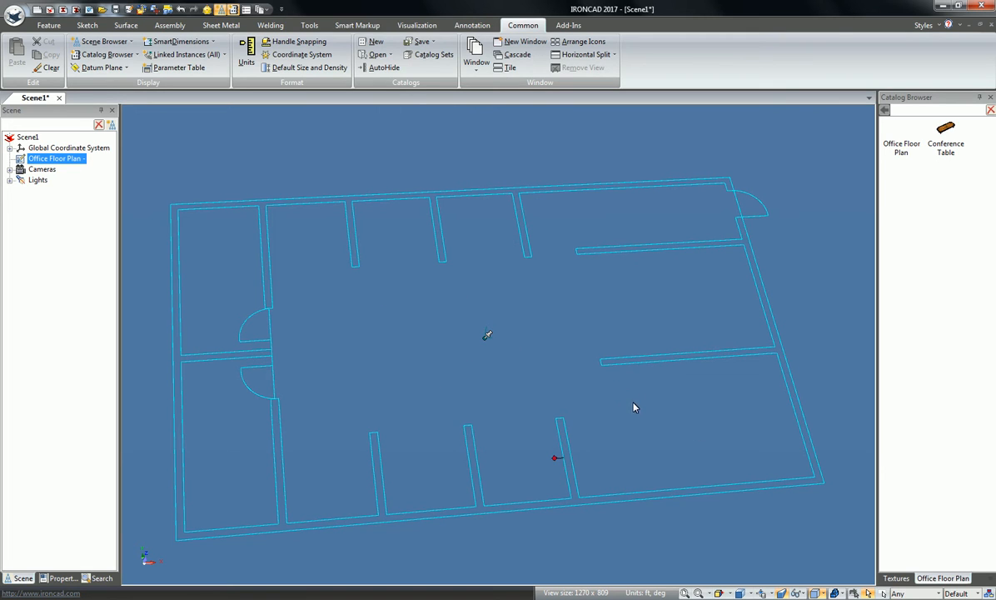
Place the Conference Table from the catalog onto the office floor plan
{"action": "left_click", "coordinate": [689, 416]}
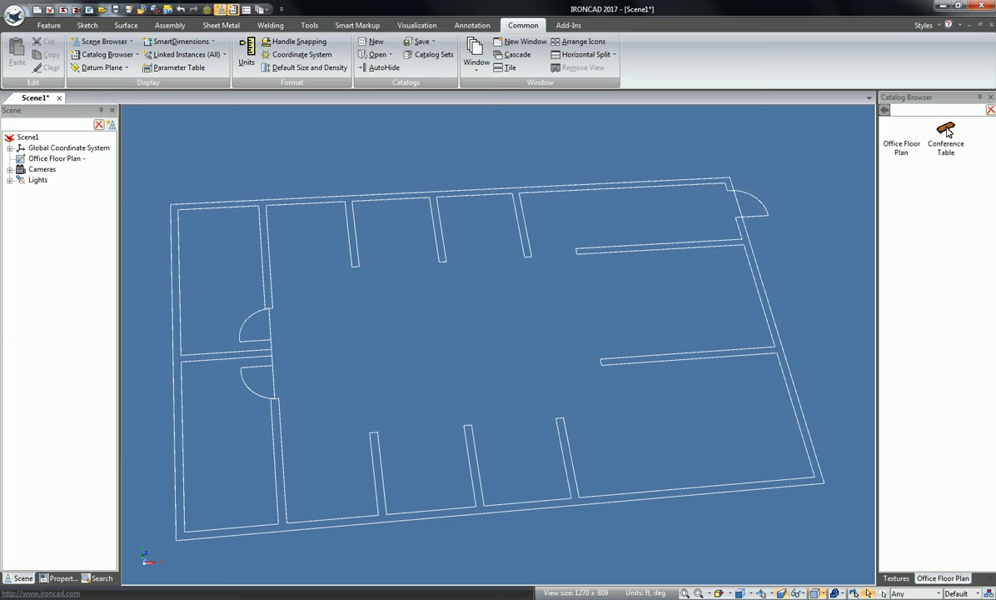
{"action": "left_click", "coordinate": [573, 464]}
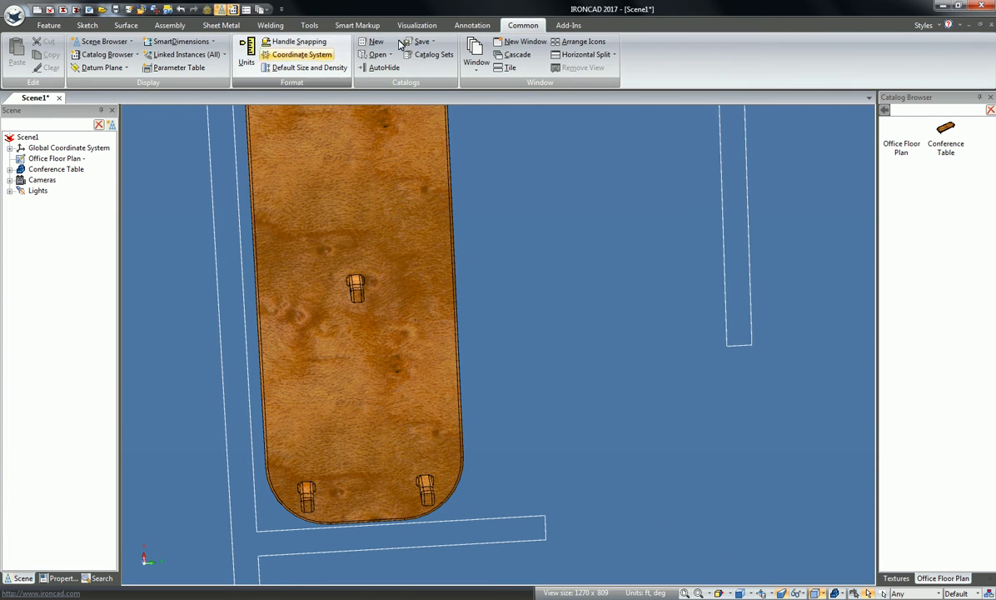
Start a Smart Dimension between the table edge and the first conference-room wall
{"action": "left_click", "coordinate": [471, 25]}
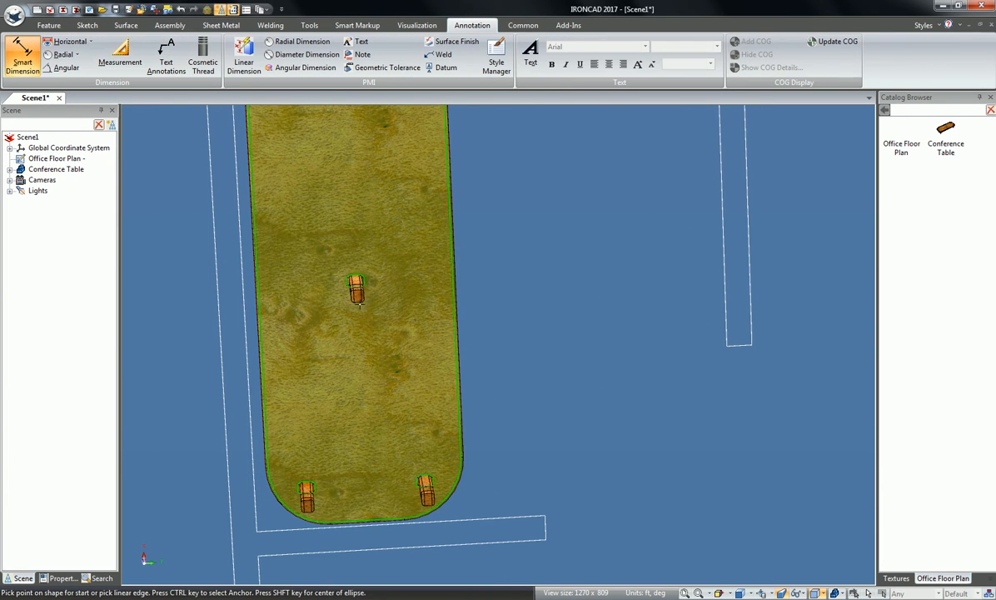
{"action": "scroll", "scroll_direction": "up", "scroll_amount": 3}
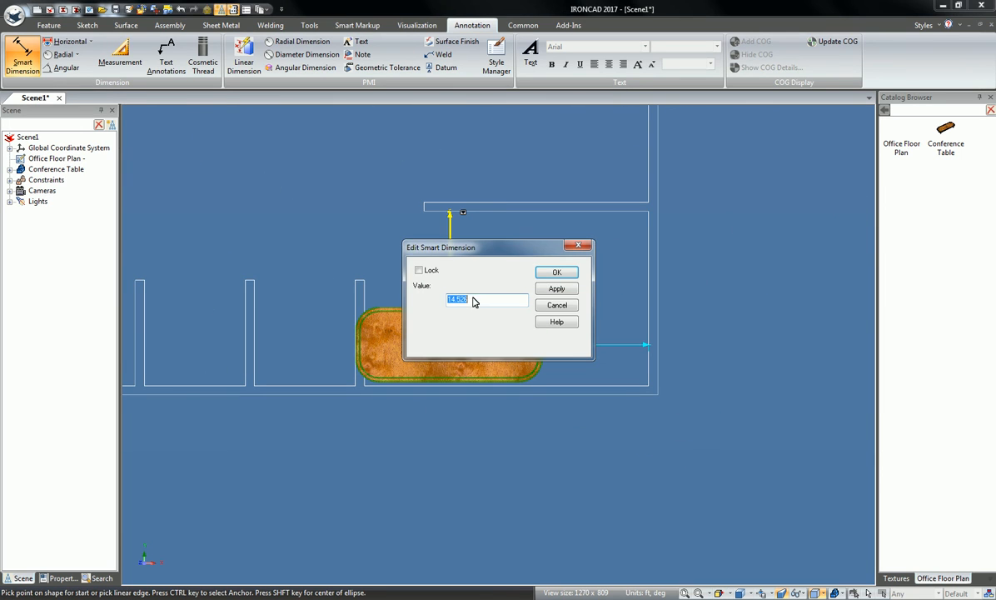
Dimension the table to the second wall, confirm the value and finish positioning it
{"action": "left_click", "coordinate": [556, 272]}
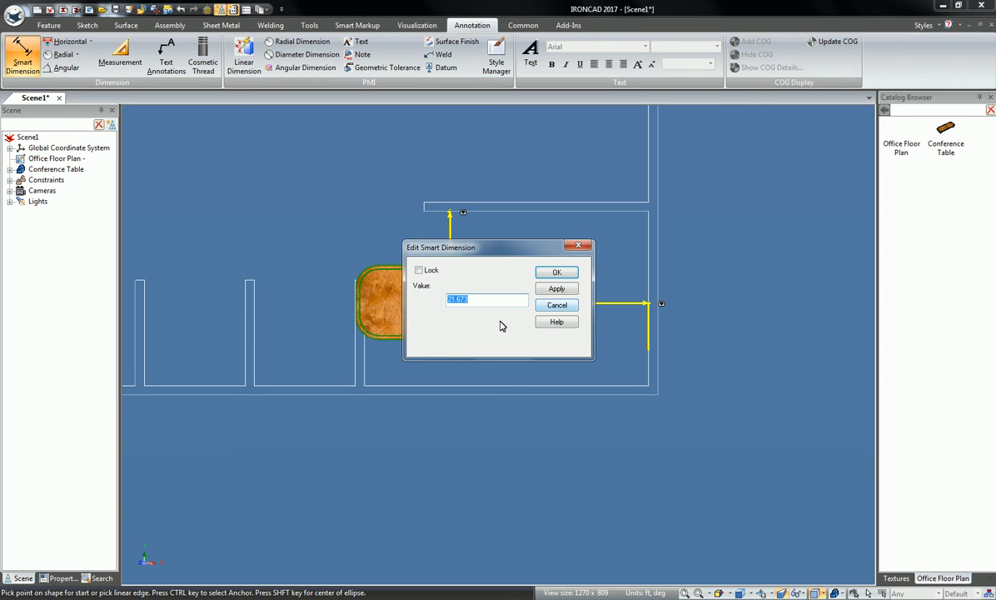
{"action": "left_click", "coordinate": [557, 272]}
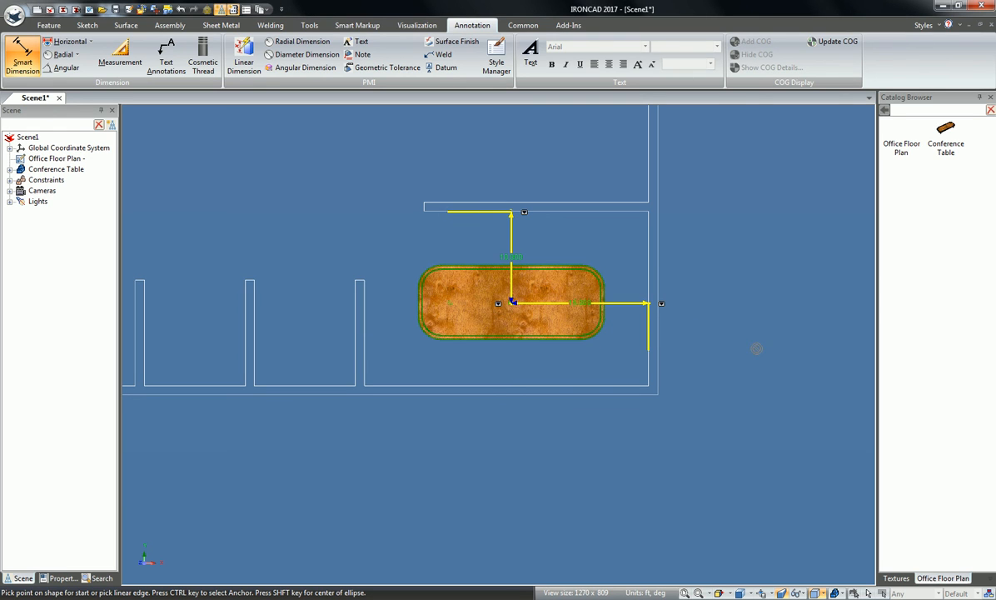
{"action": "left_click", "coordinate": [713, 333]}
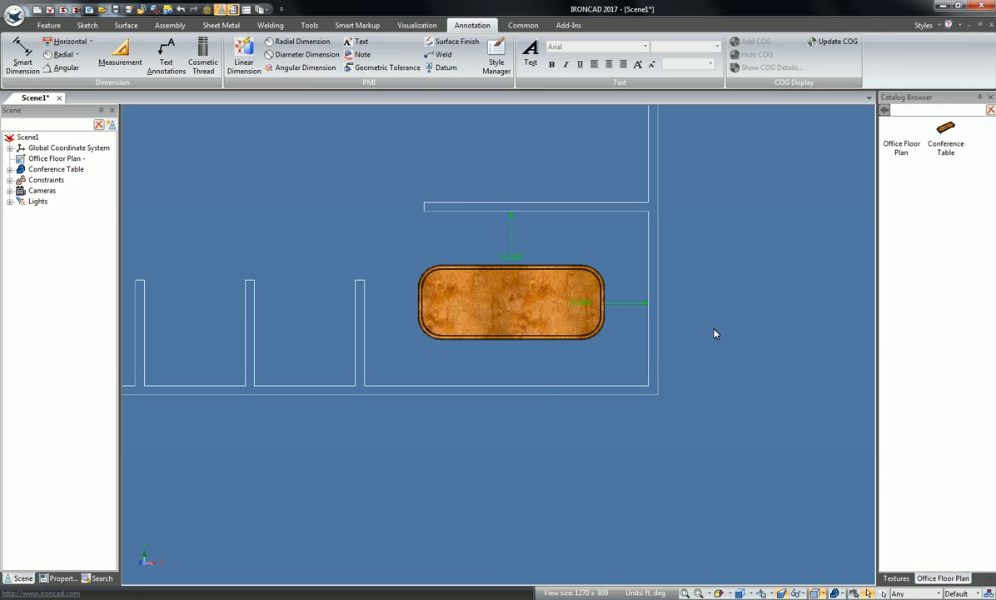